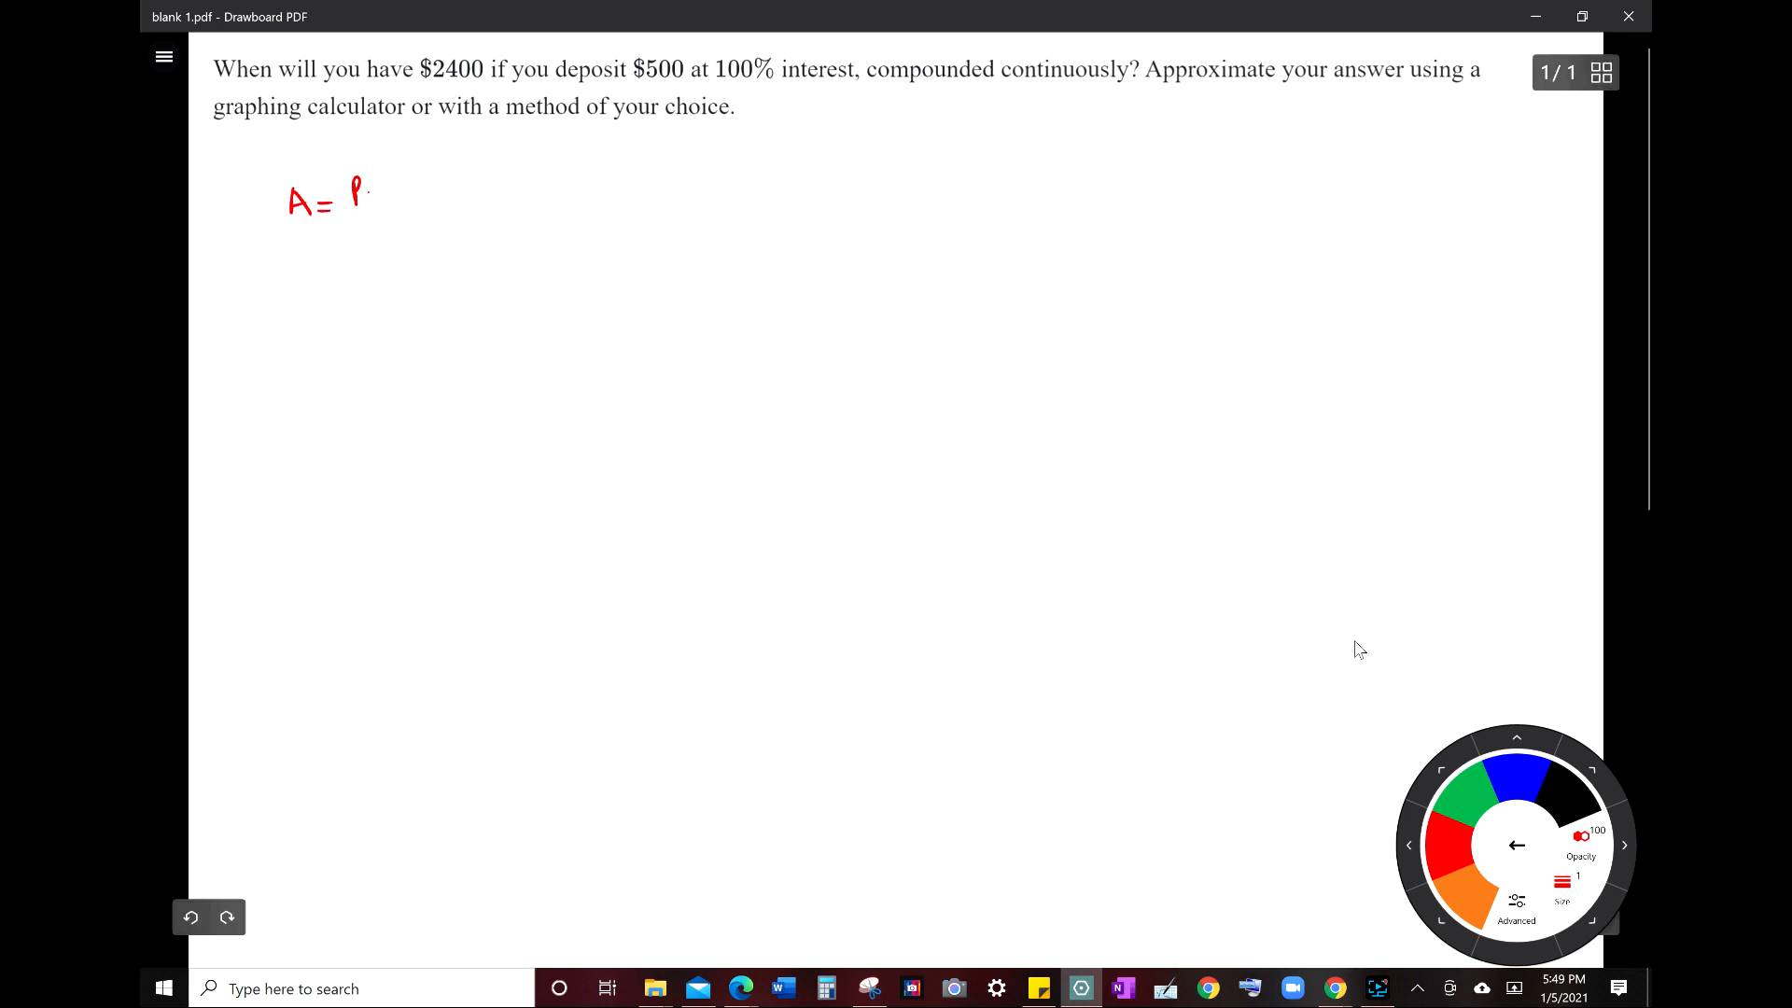
Write A = Pe^rt in red and label A as final balance, P as principal.
drag(360, 194, 411, 177)
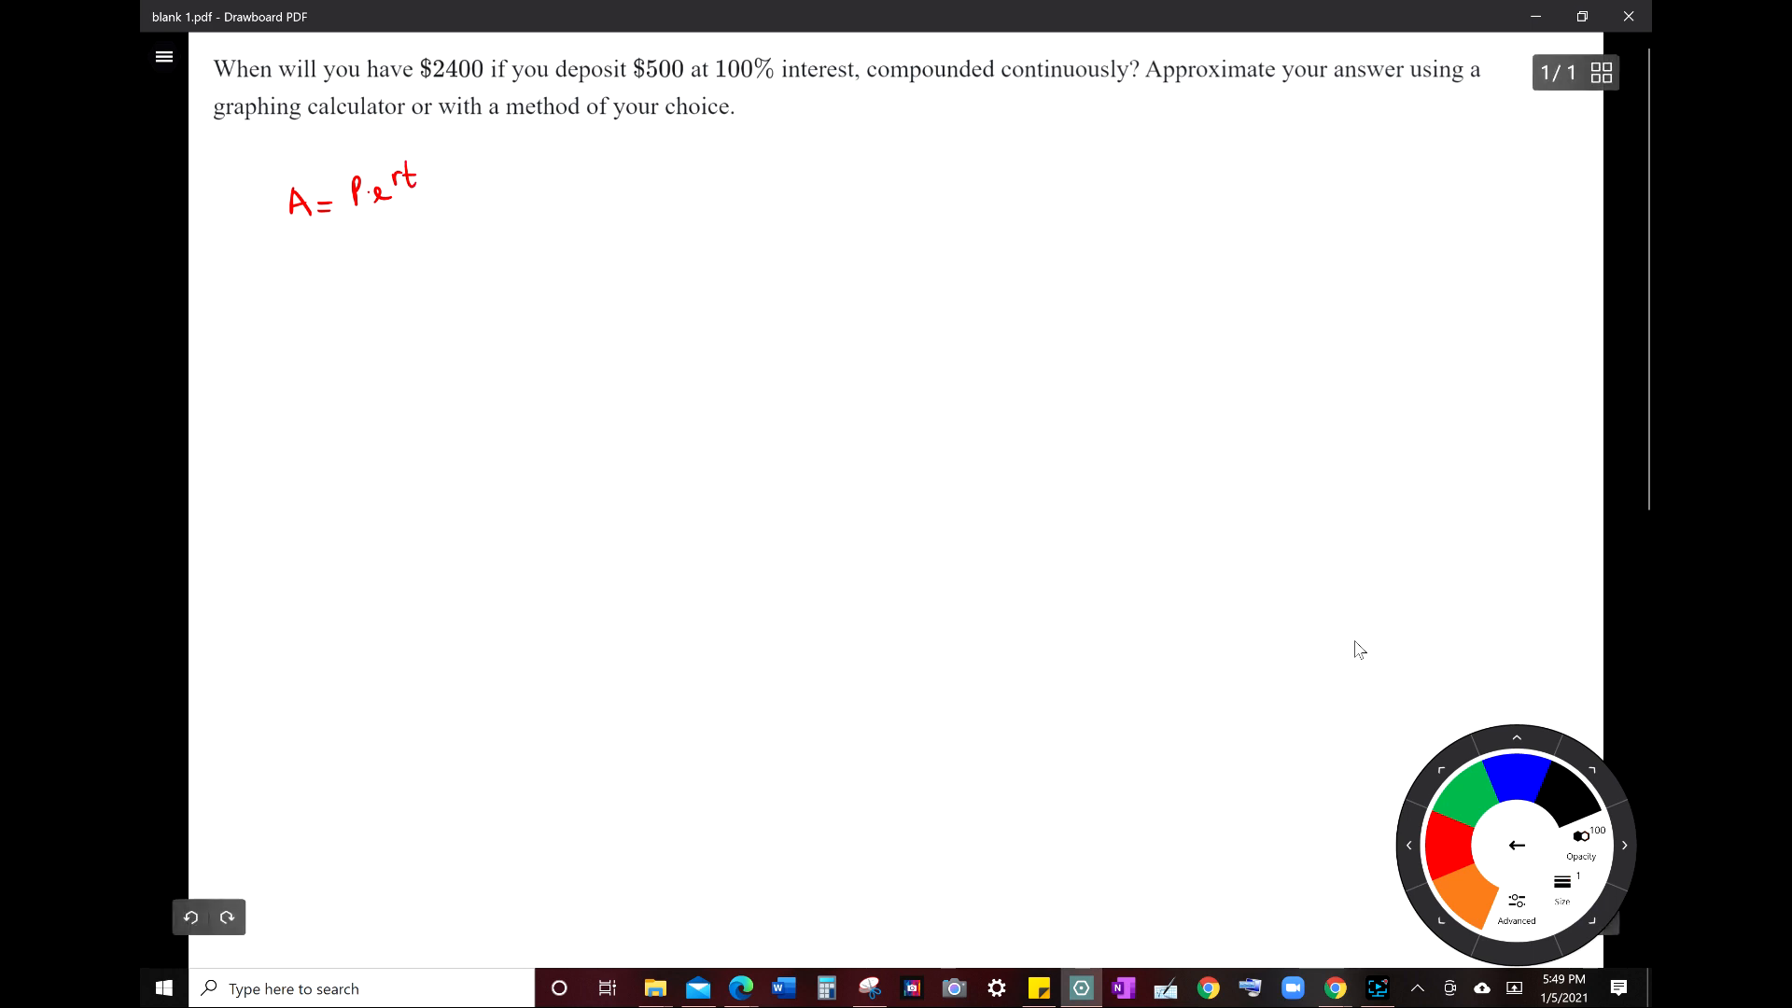
drag(286, 235, 303, 252)
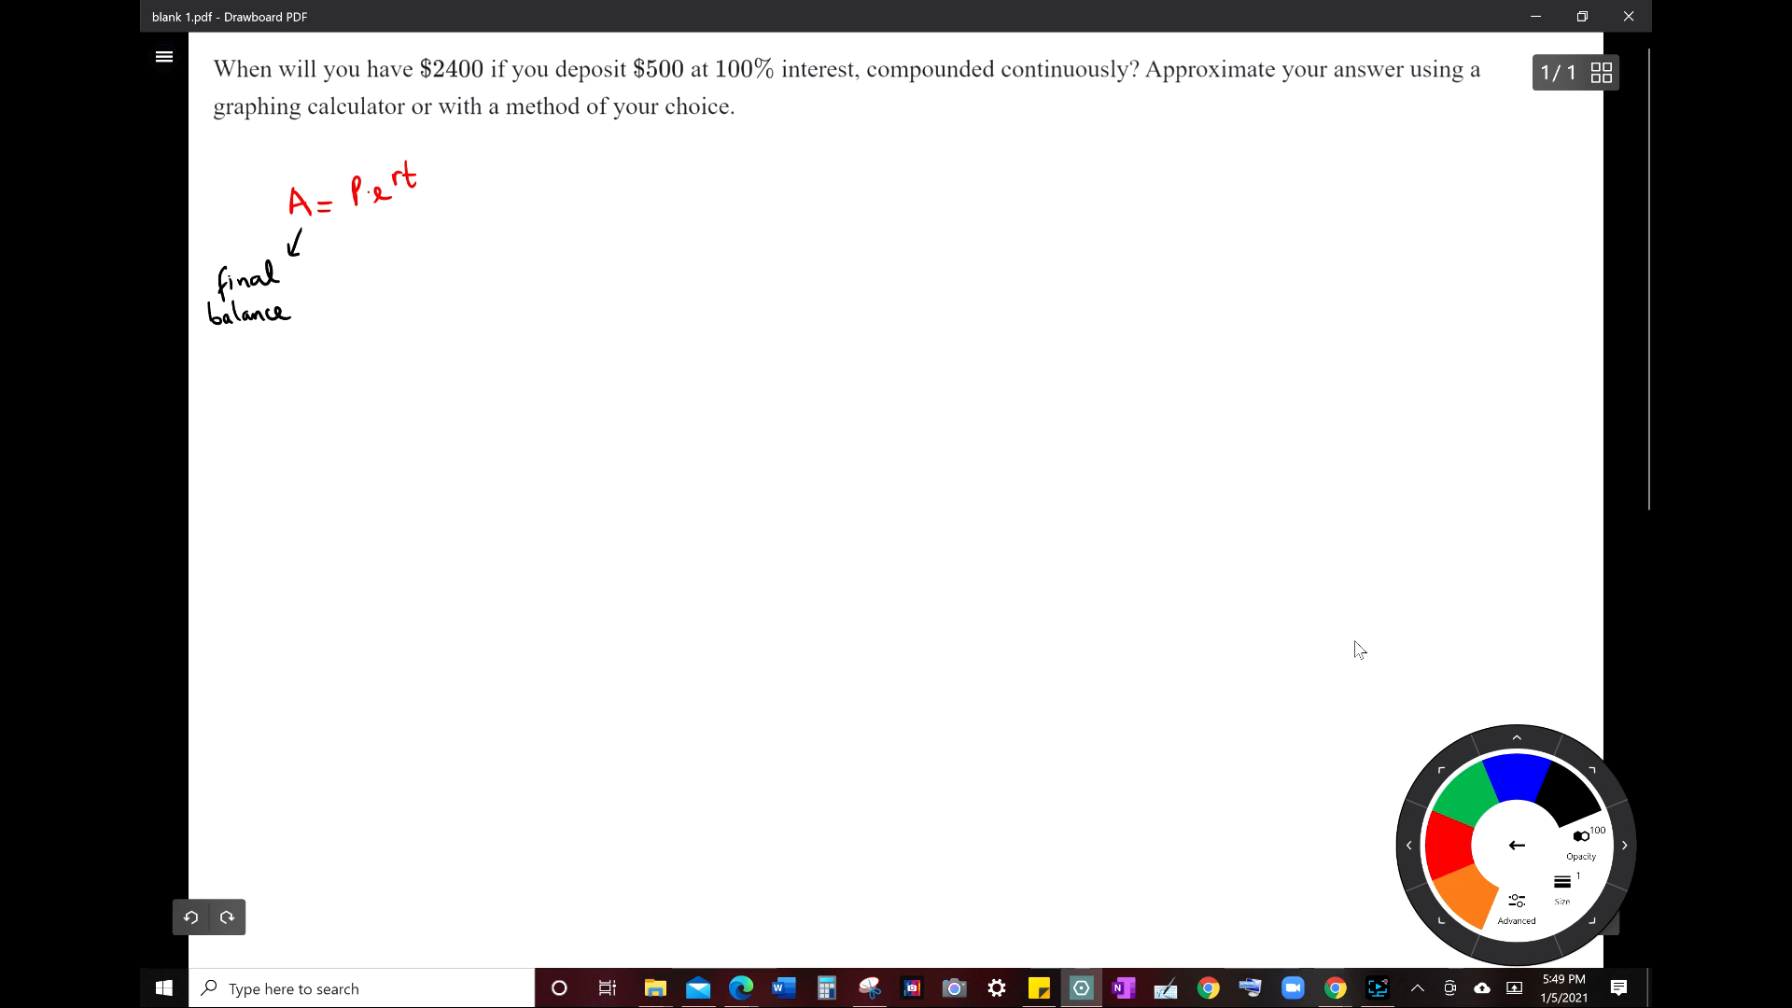
drag(366, 222, 357, 291)
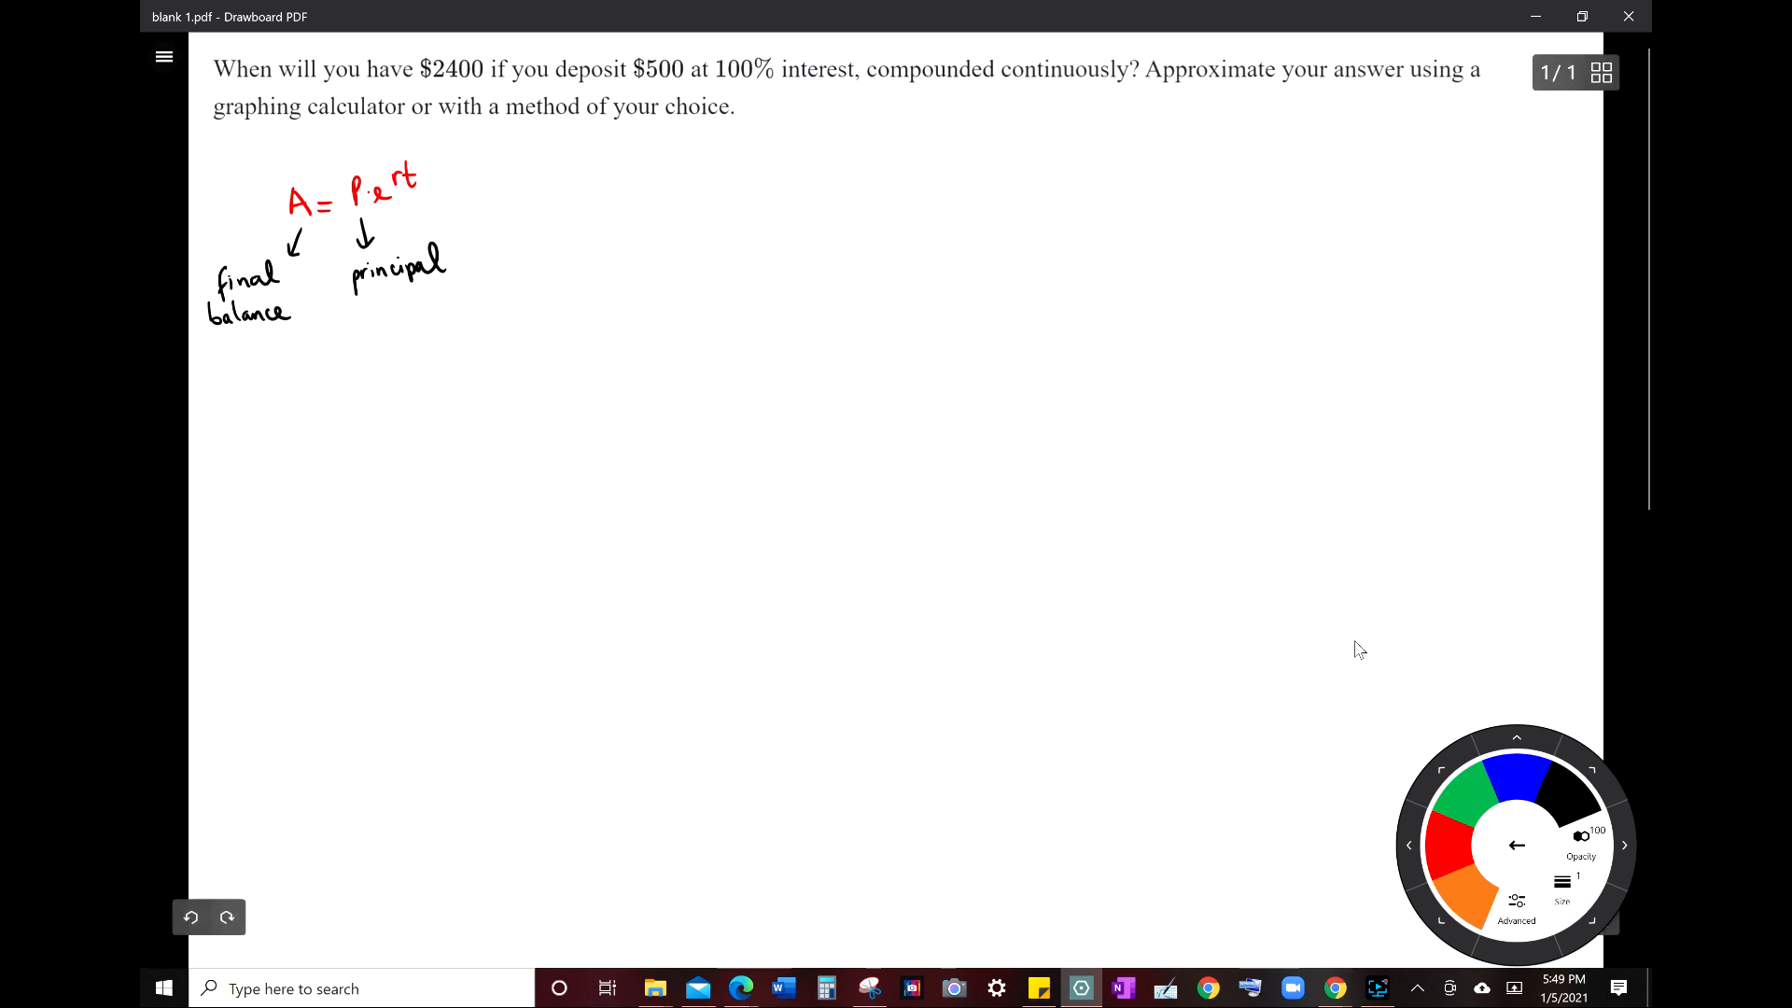
Label r as the rate and t as time in years.
drag(411, 204, 502, 222)
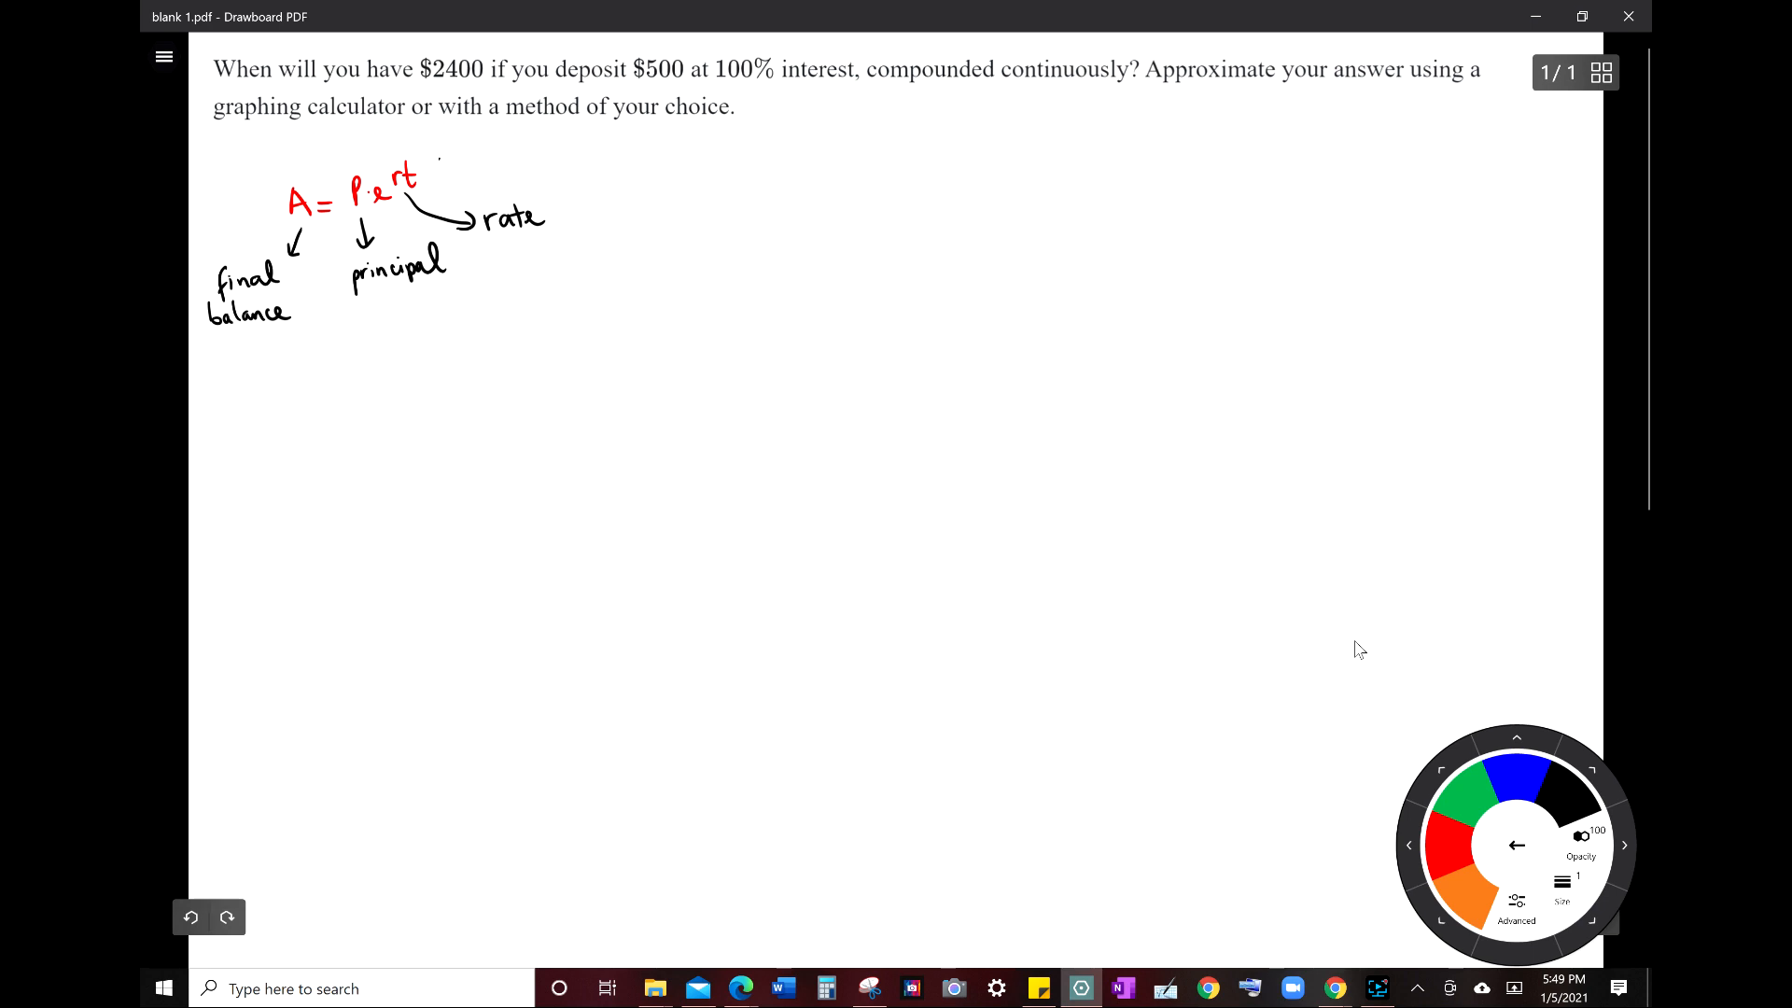
drag(441, 166, 479, 155)
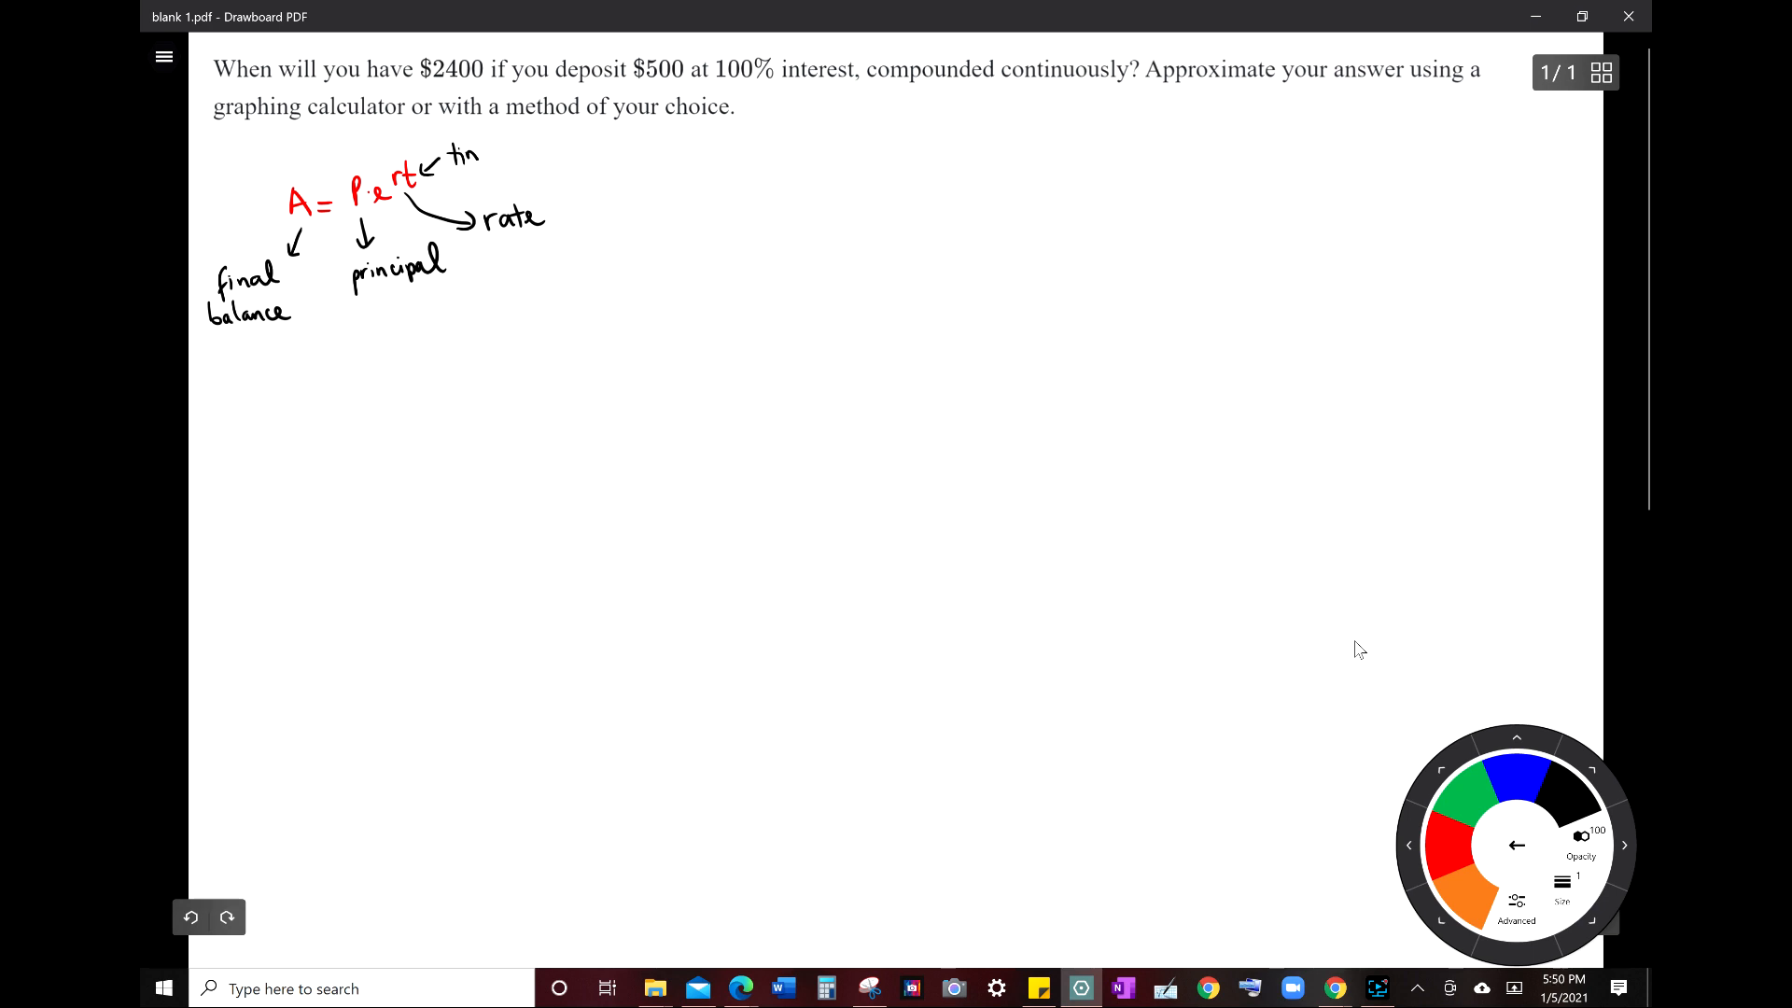
drag(458, 155, 526, 155)
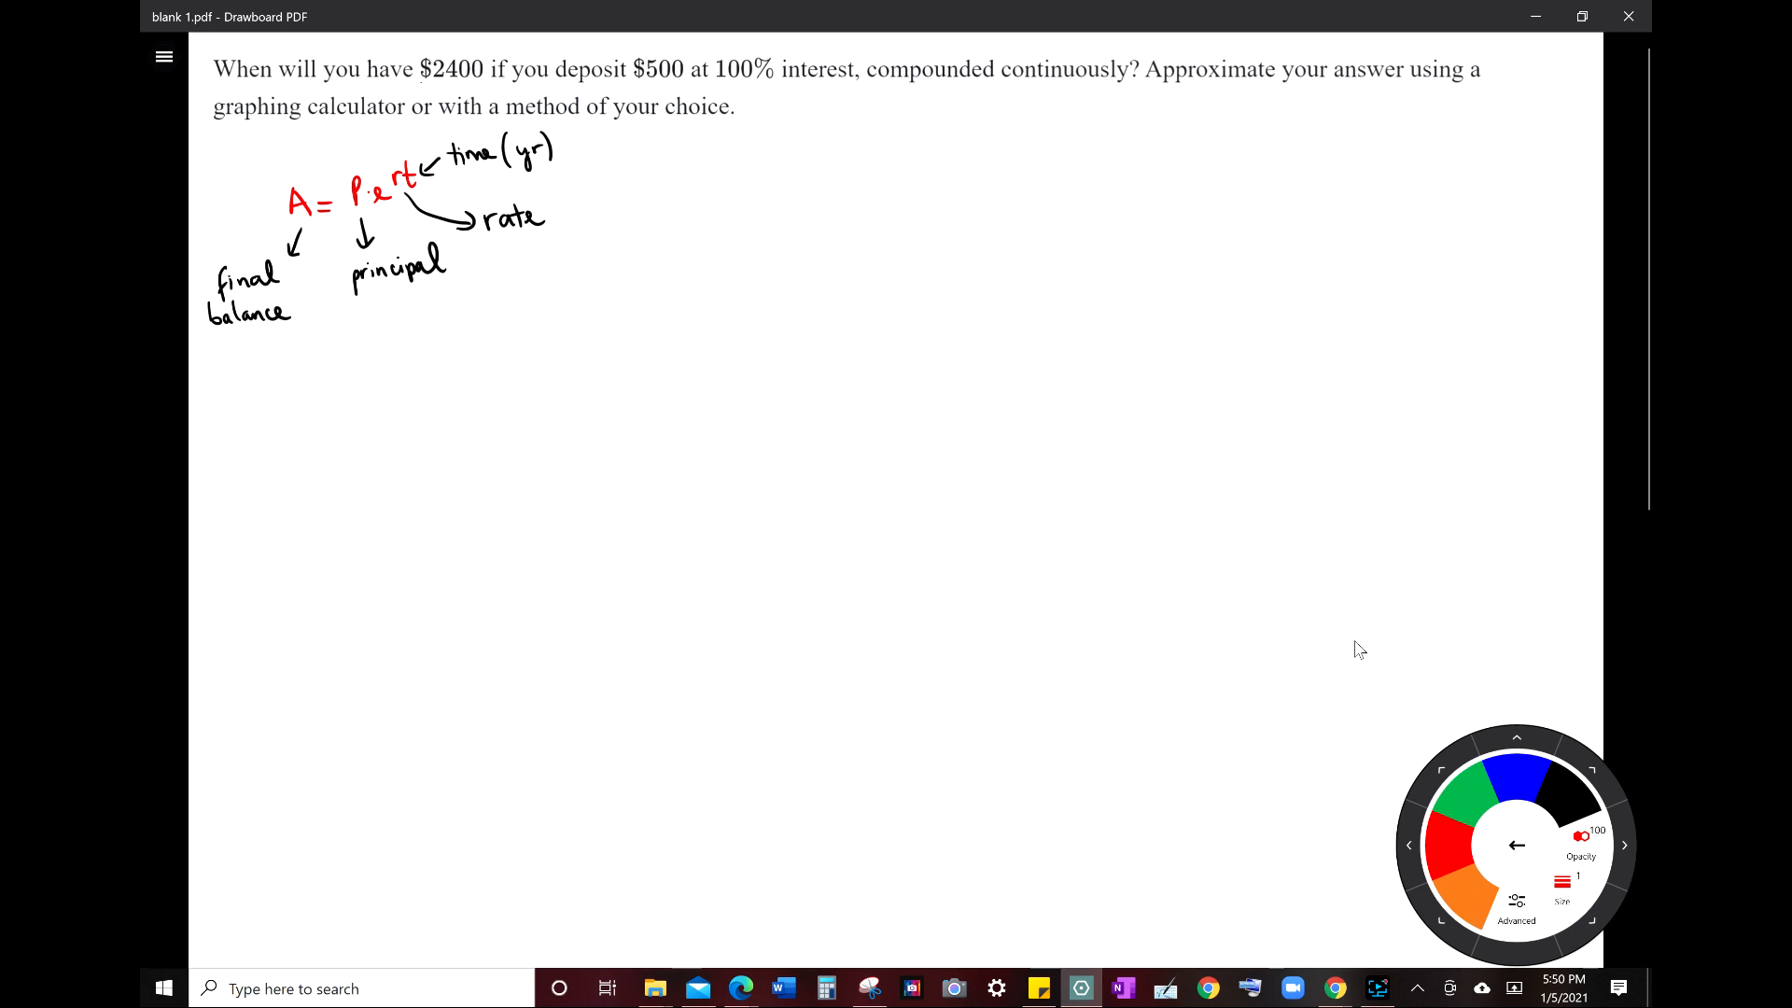
Underline $2400 in the question, mark it A, and tag the other given values.
drag(420, 83, 485, 83)
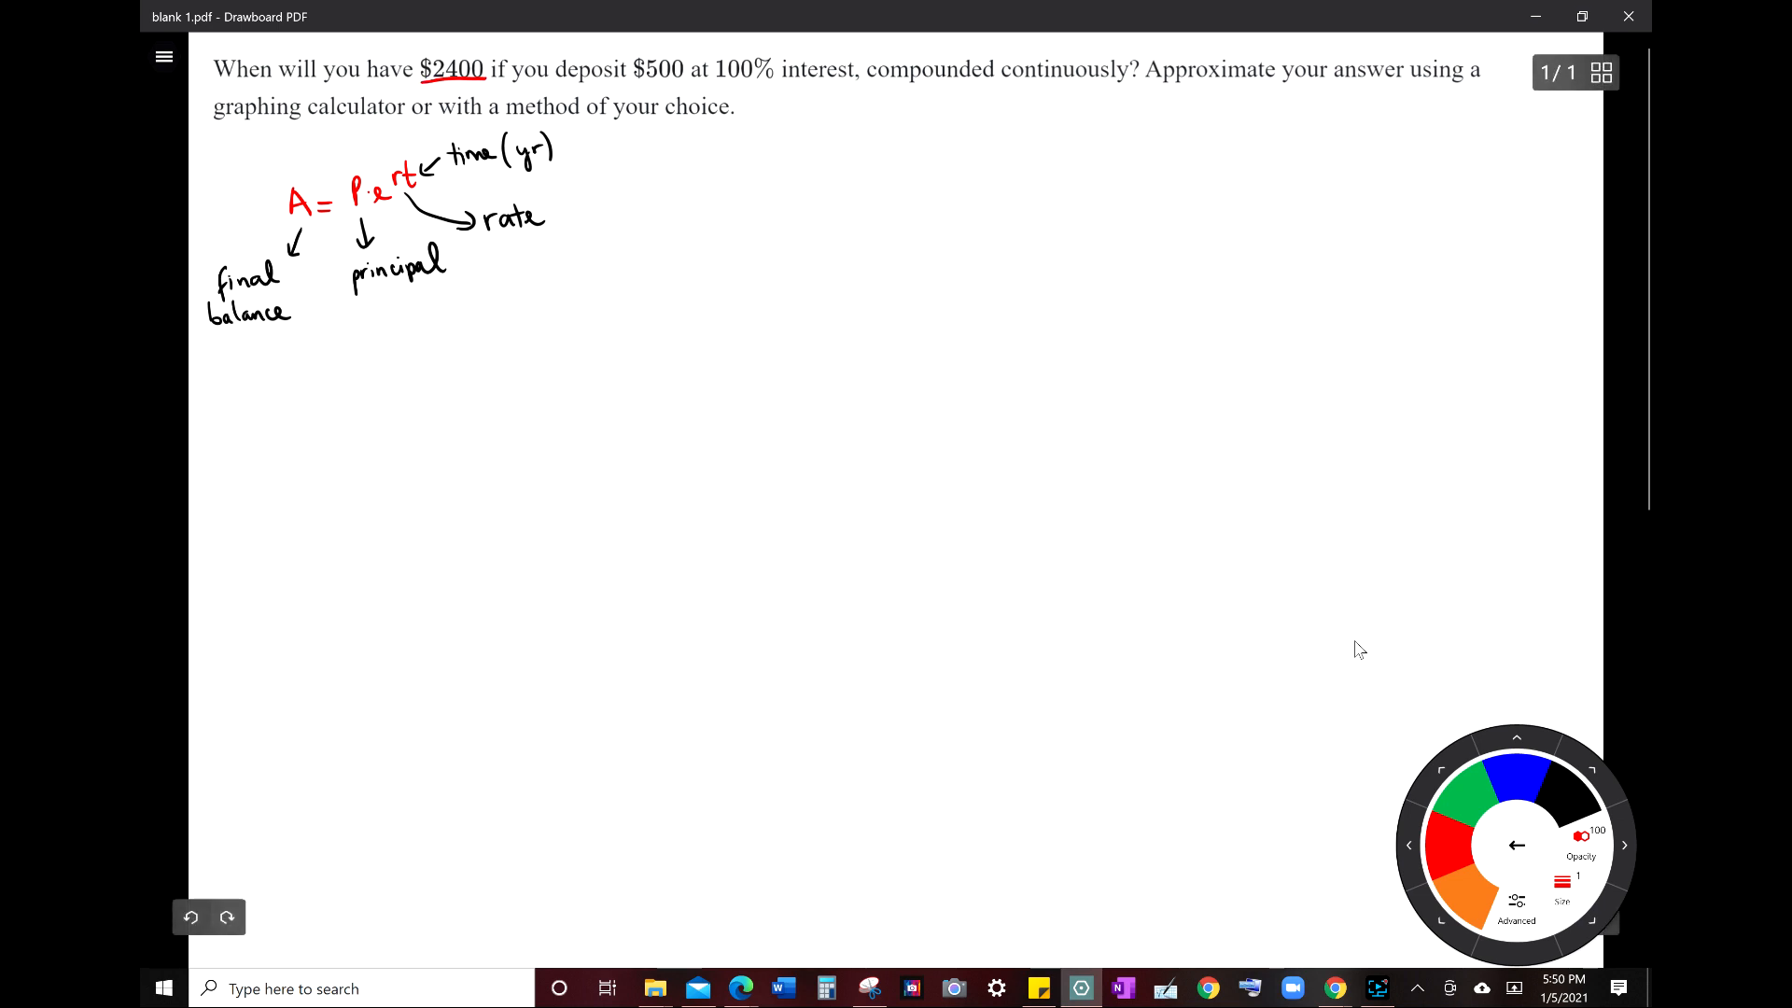
drag(445, 58, 459, 49)
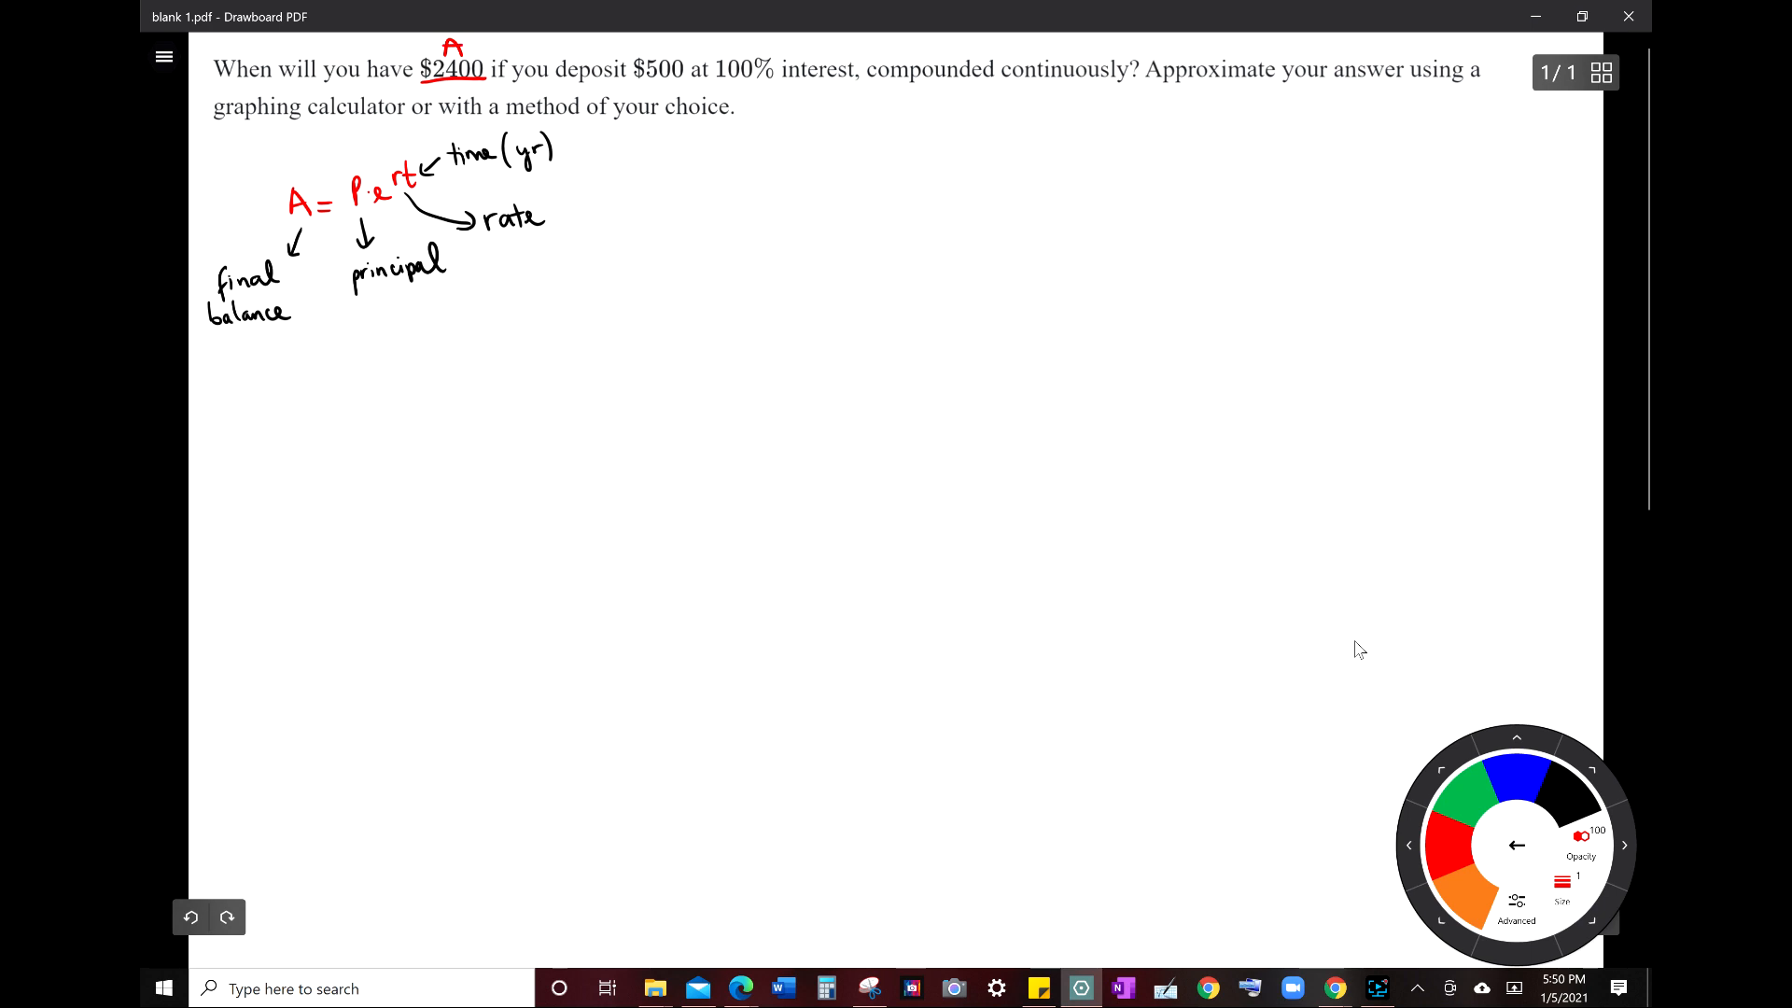
drag(633, 86, 689, 86)
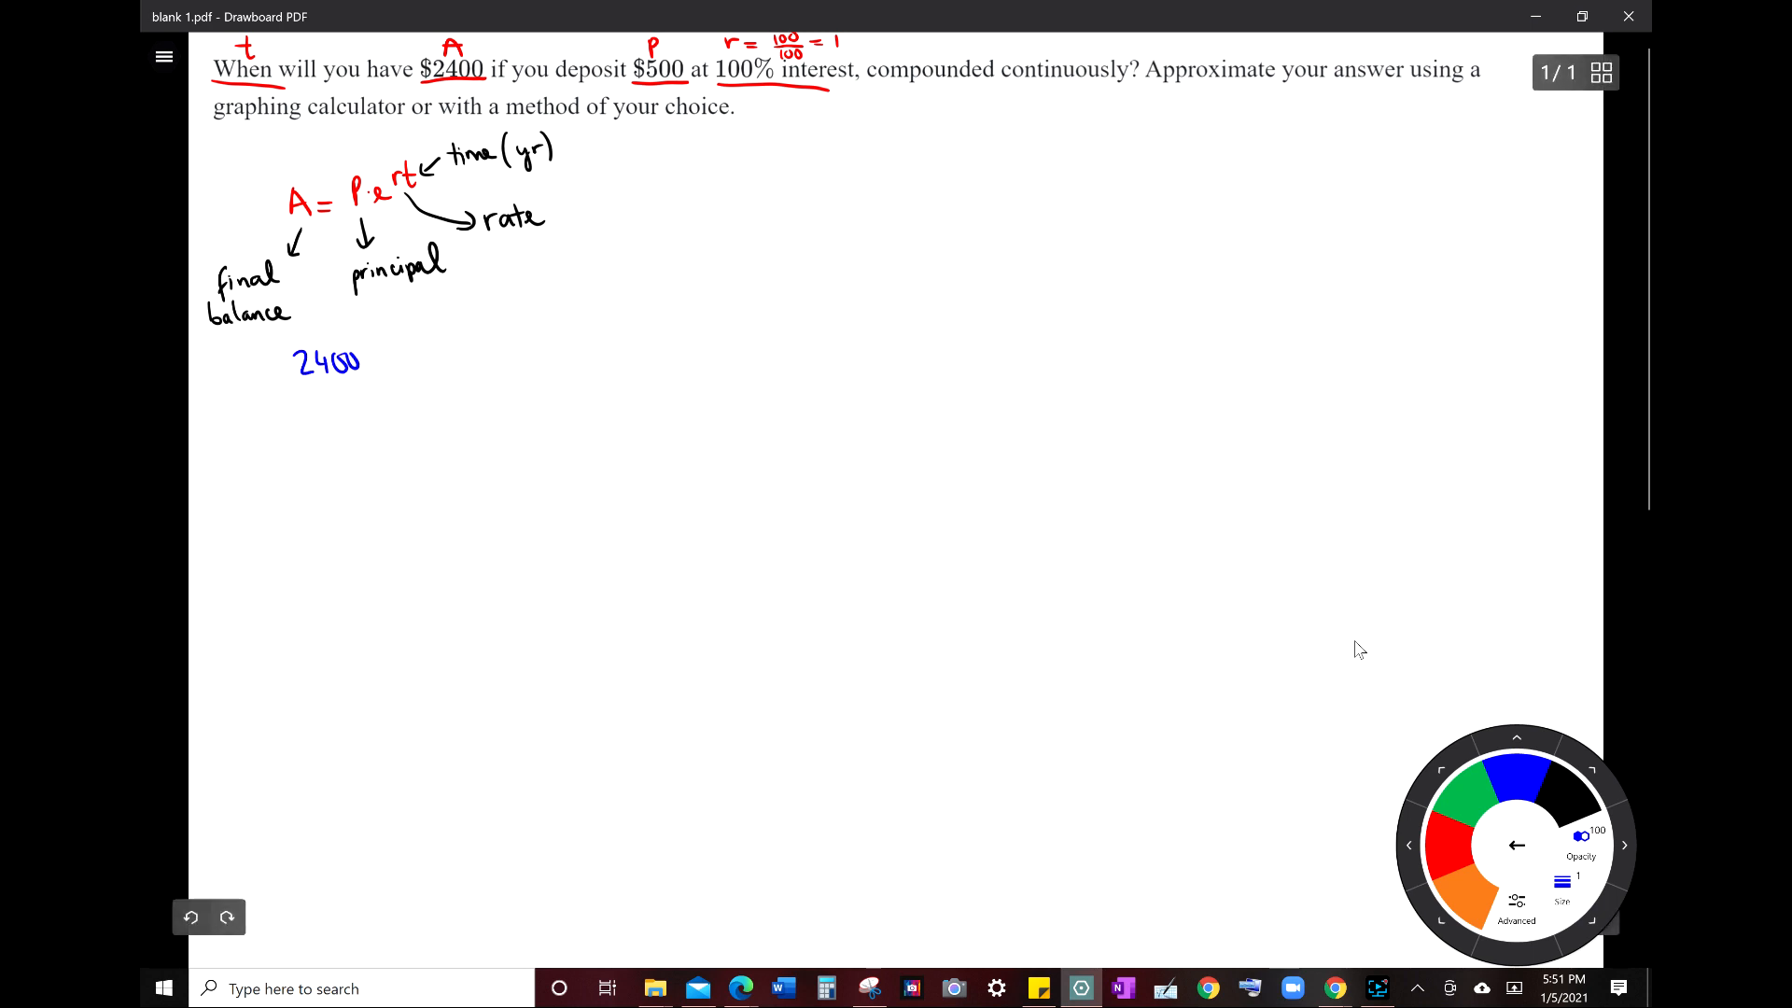
Write 2400 = 500e^(1·t), divide both sides by 500, and start 24/5 = with ln.
drag(388, 355, 468, 343)
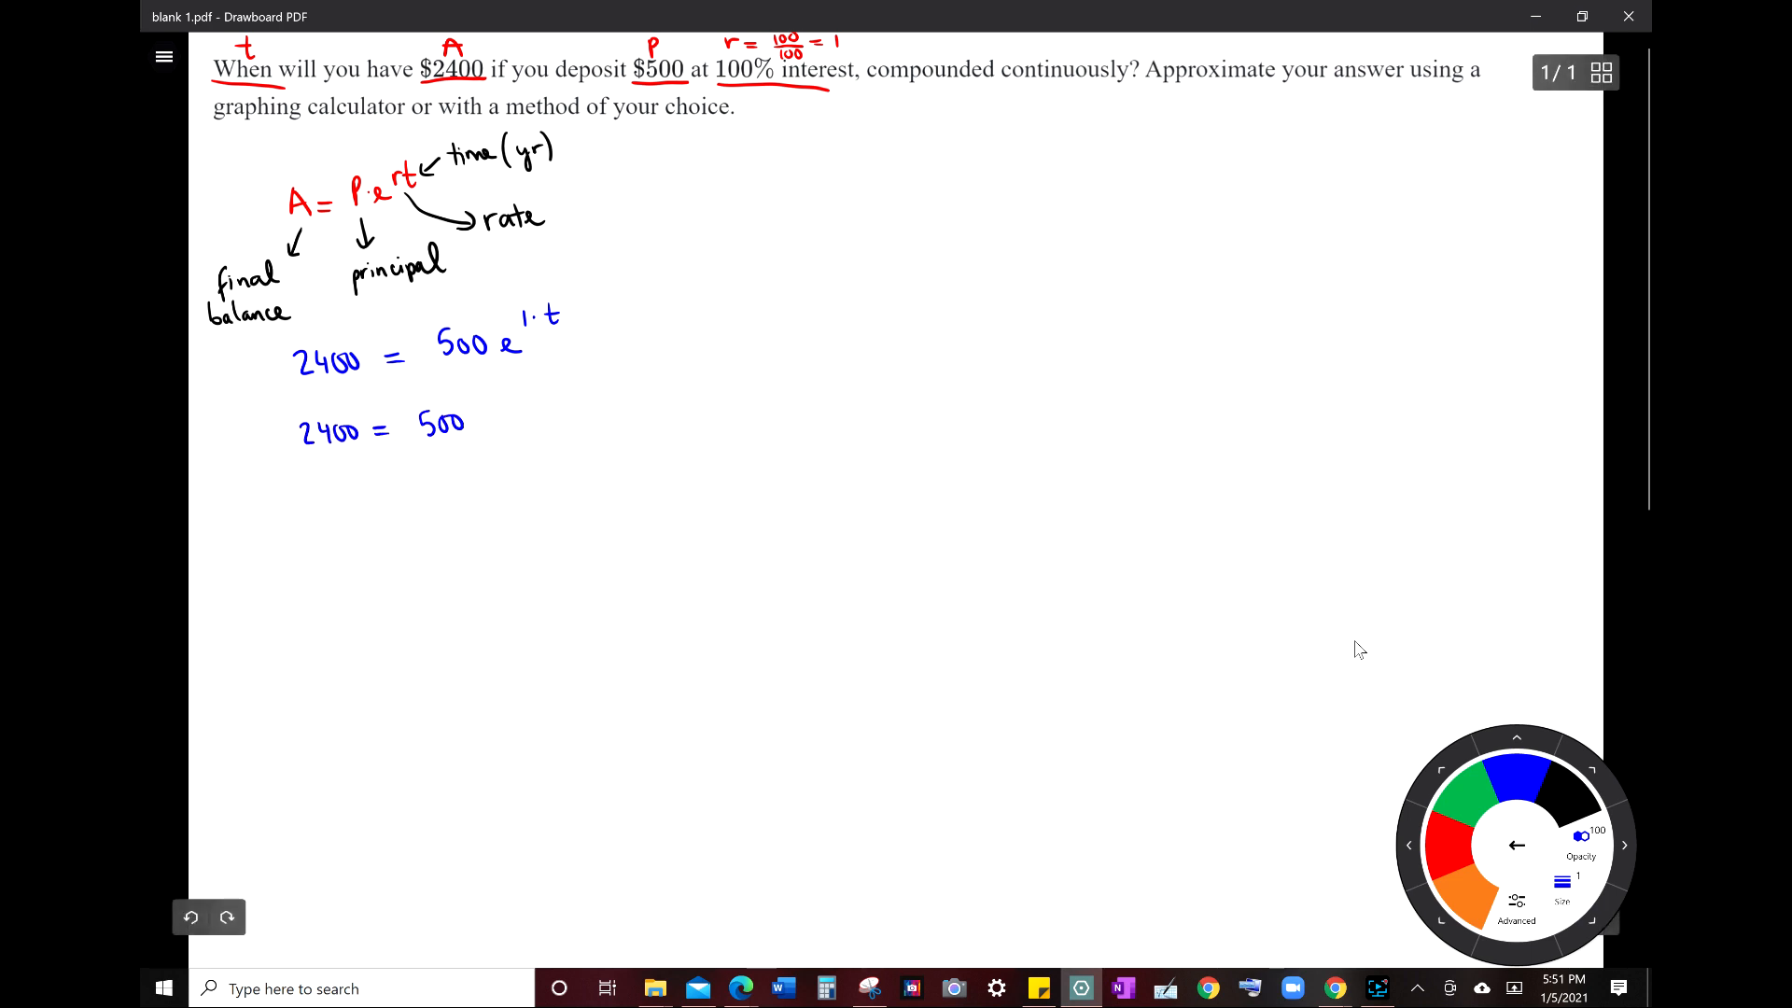
drag(480, 424, 496, 394)
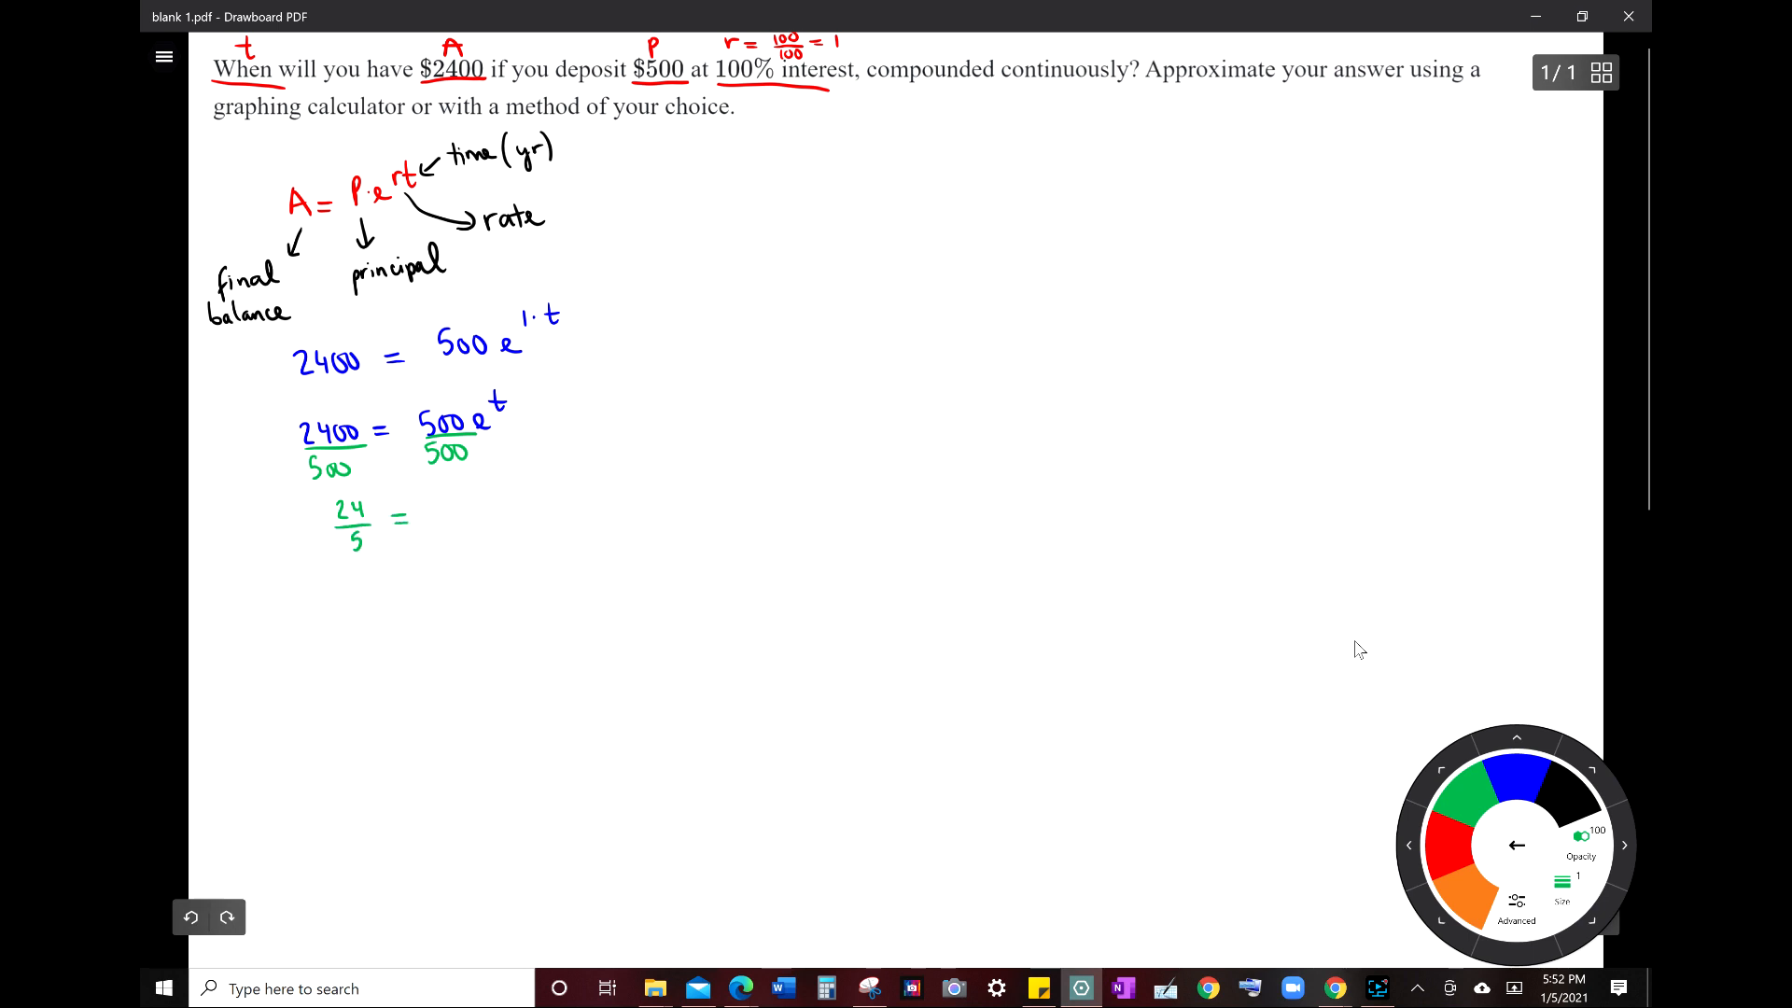
drag(441, 521, 457, 502)
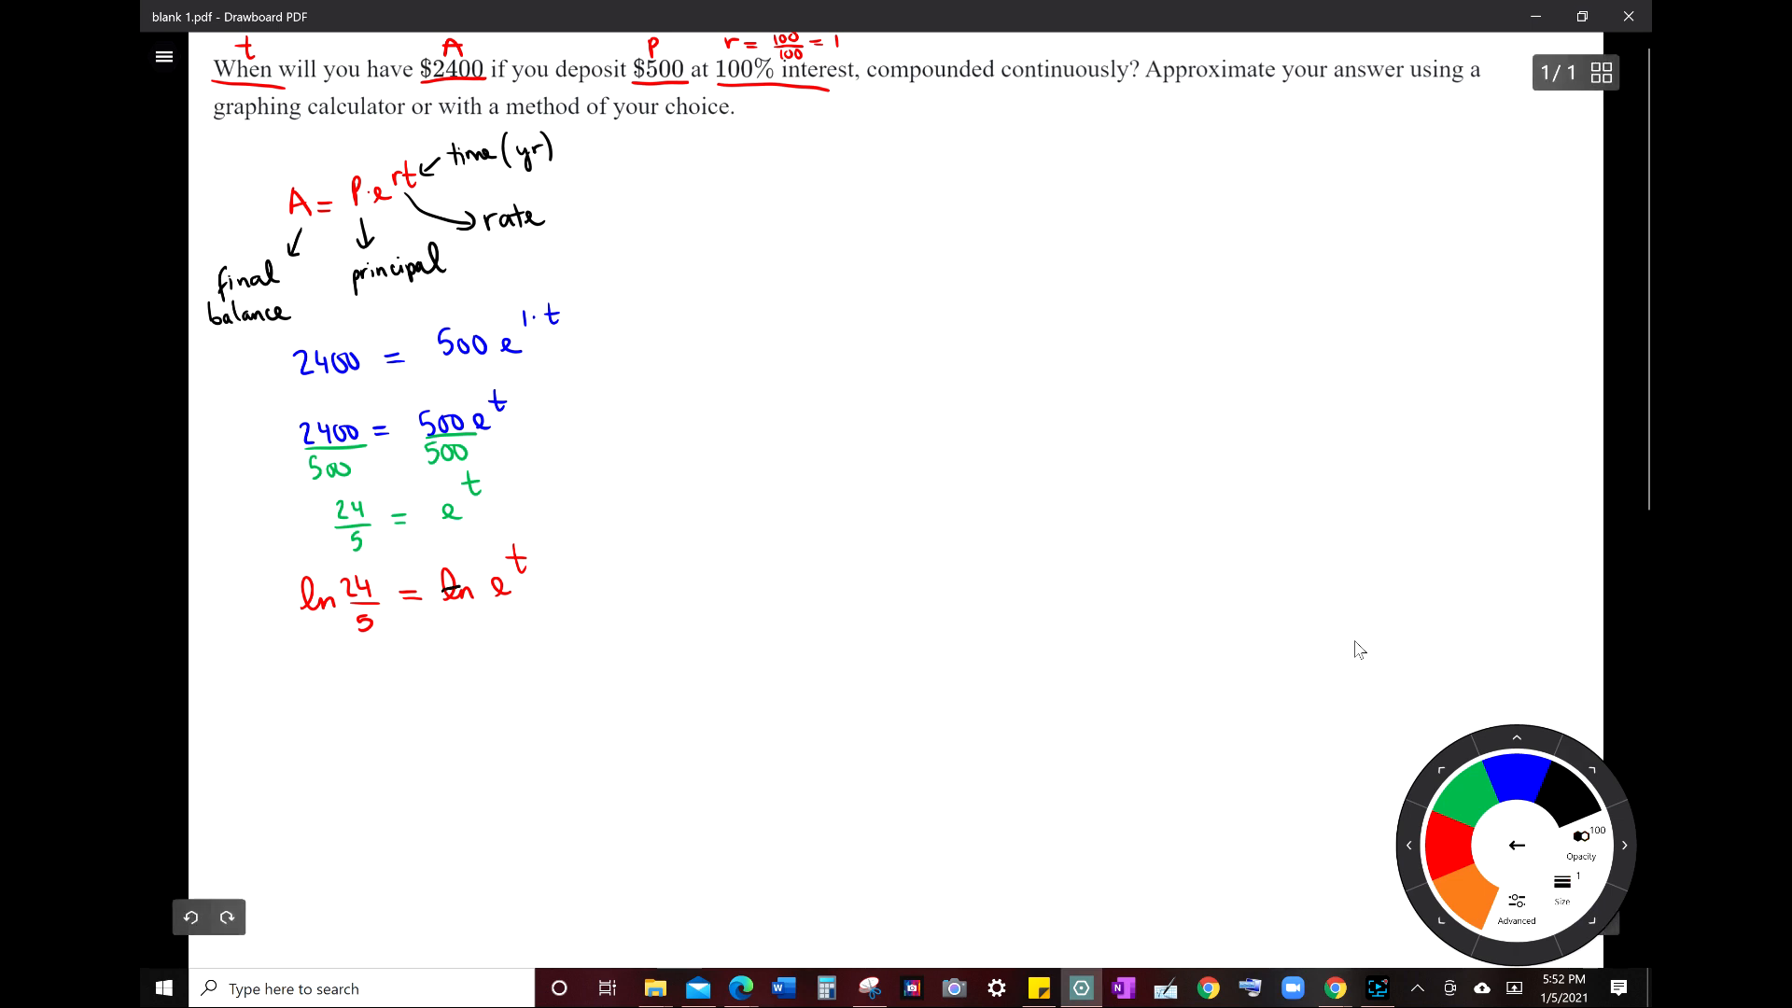
Cross out ln e on the right, draw an arrow down from t, and write ln 24/5 = t.
drag(431, 588, 502, 581)
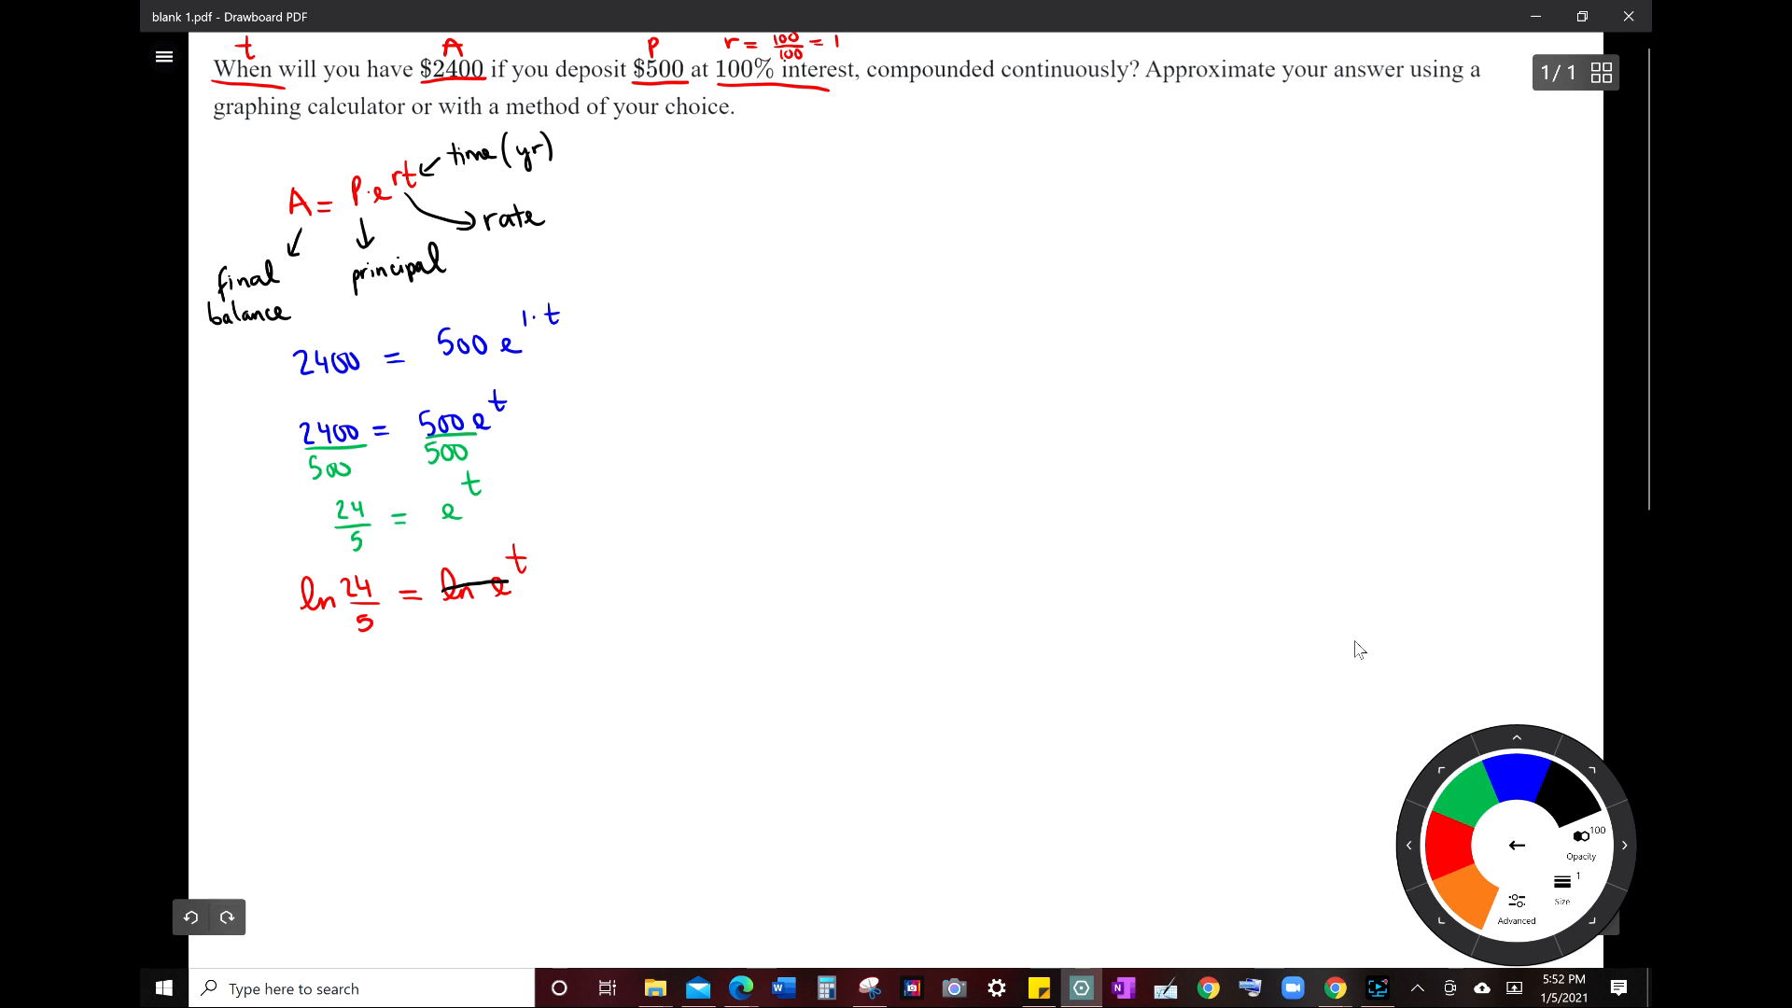
drag(528, 583, 529, 638)
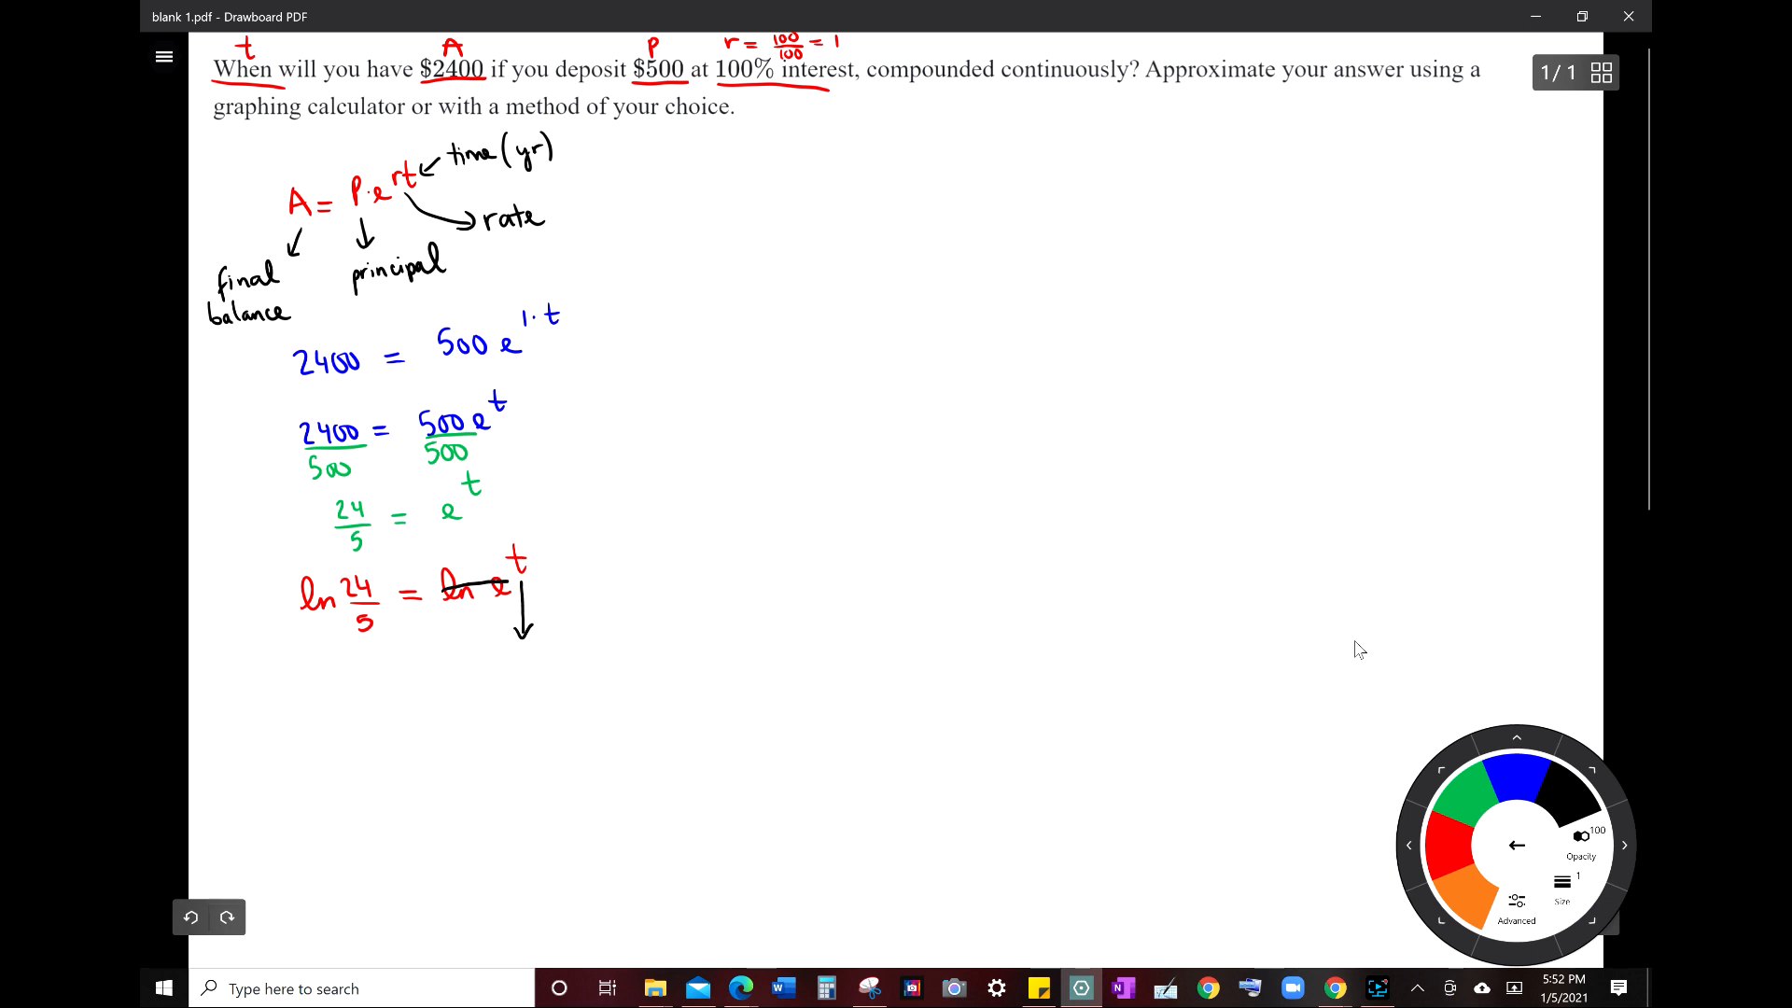
drag(452, 691, 497, 685)
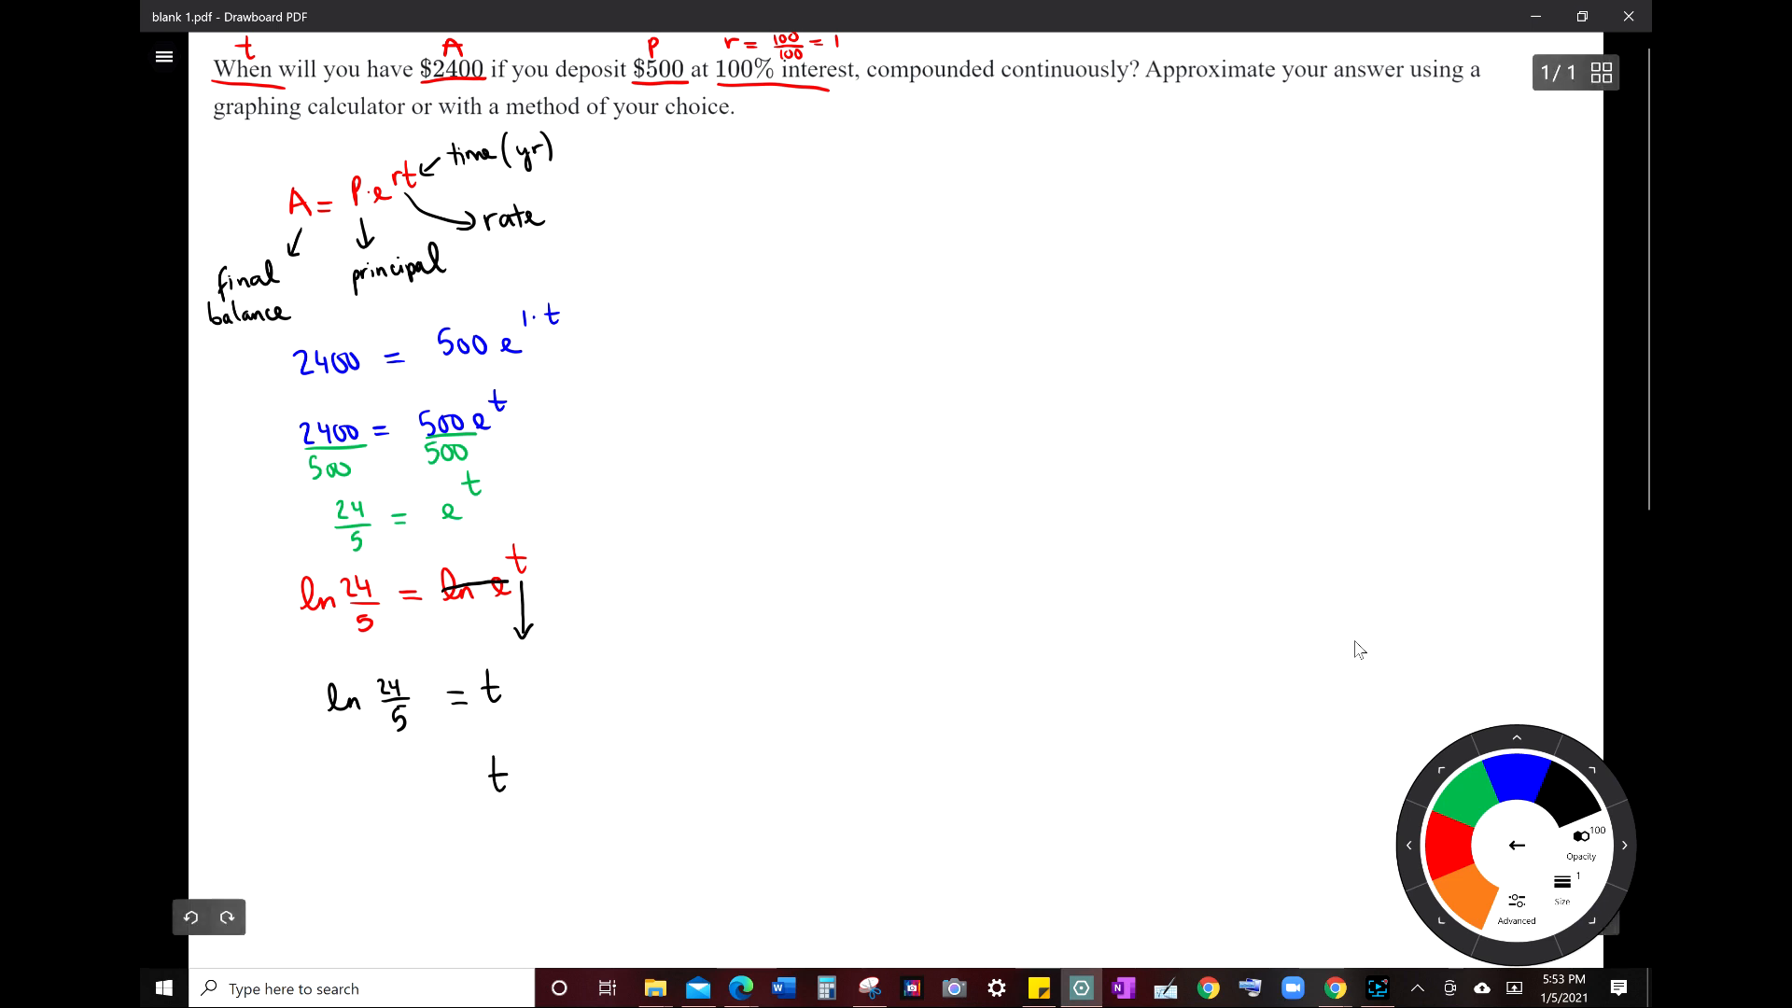
Write the final approximation 1.57 ≈ t below ln 24/5 = t.
drag(446, 782, 474, 782)
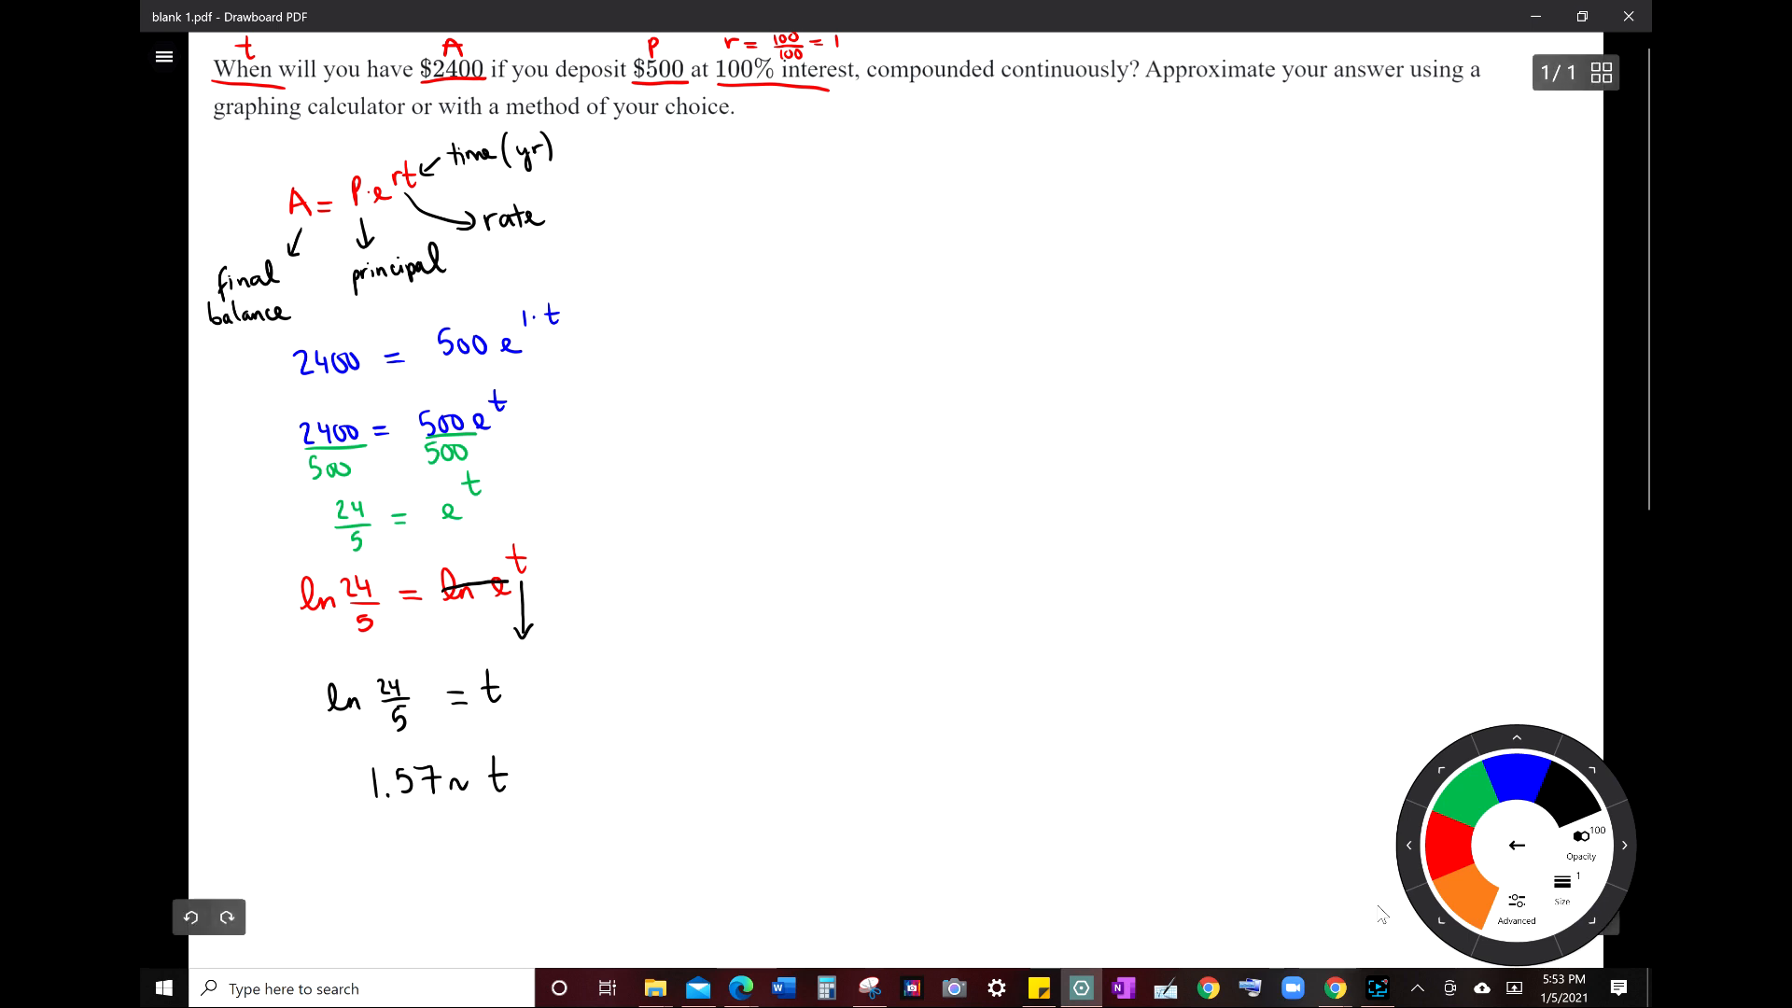
mouse_move(760, 915)
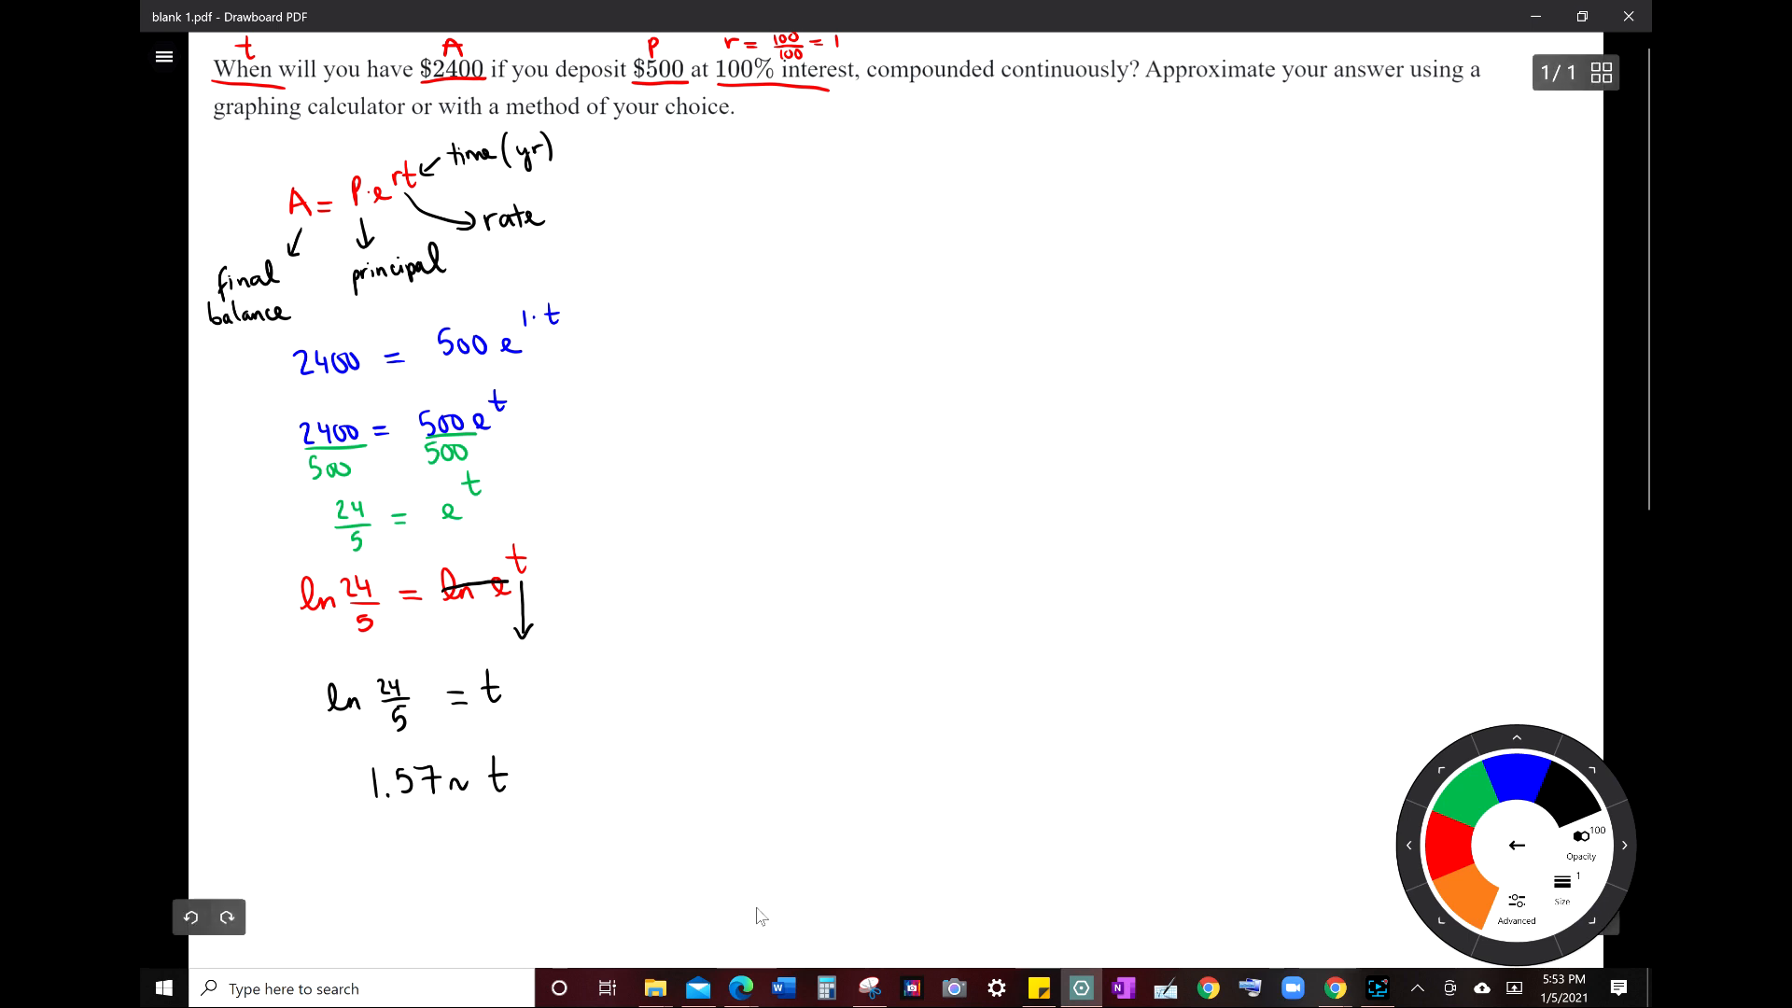